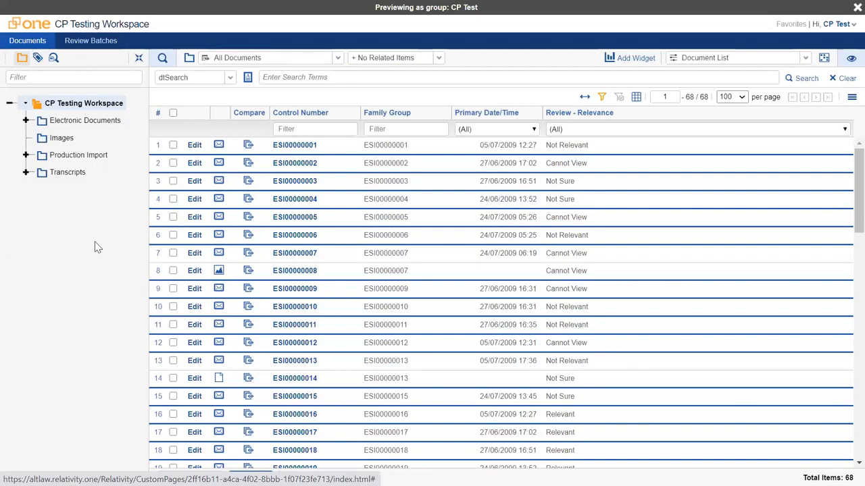
mouse_move(261, 76)
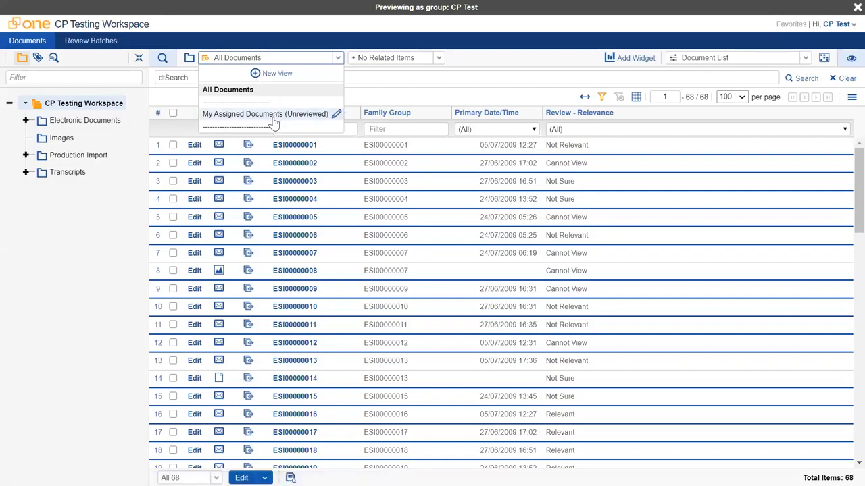
Switch the document list to the My Assigned Documents (Unreviewed) view
click(266, 114)
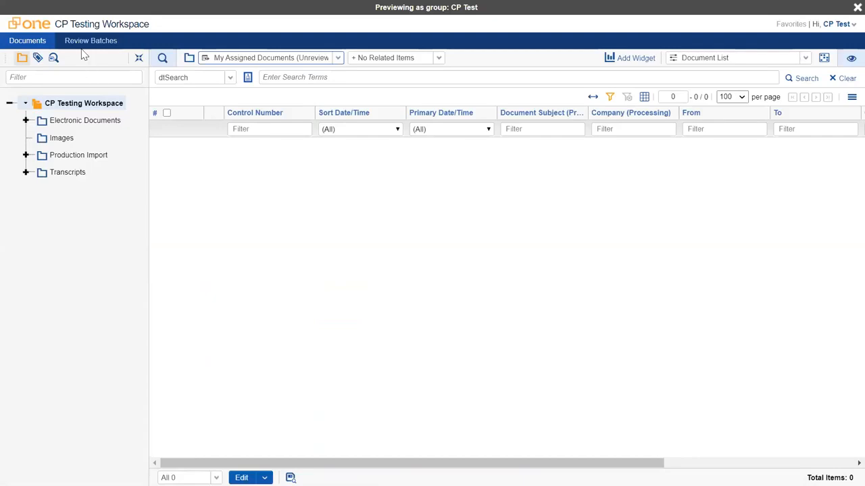
Open Review Batches and try checking out TEST00002, dismissing the check-in-existing-batch warning
click(91, 41)
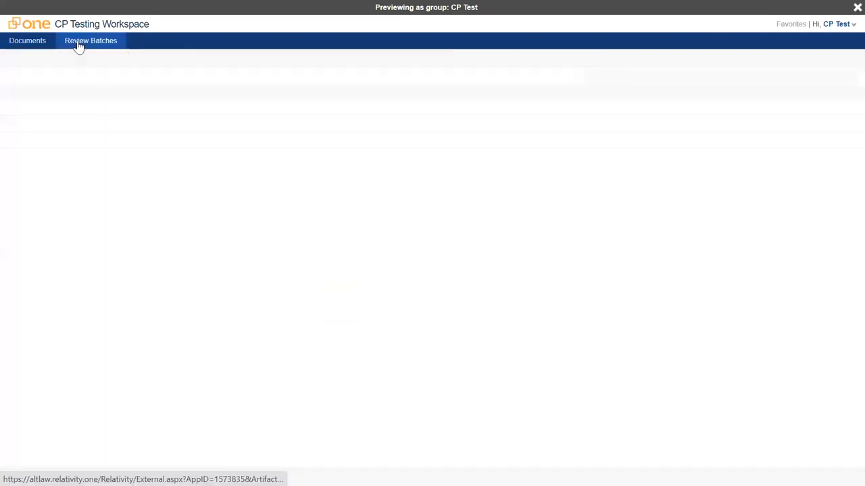
click(91, 40)
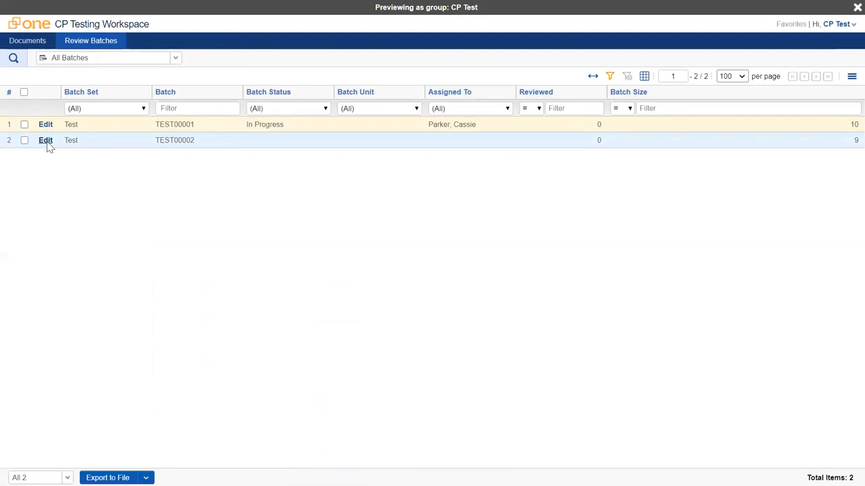
click(46, 140)
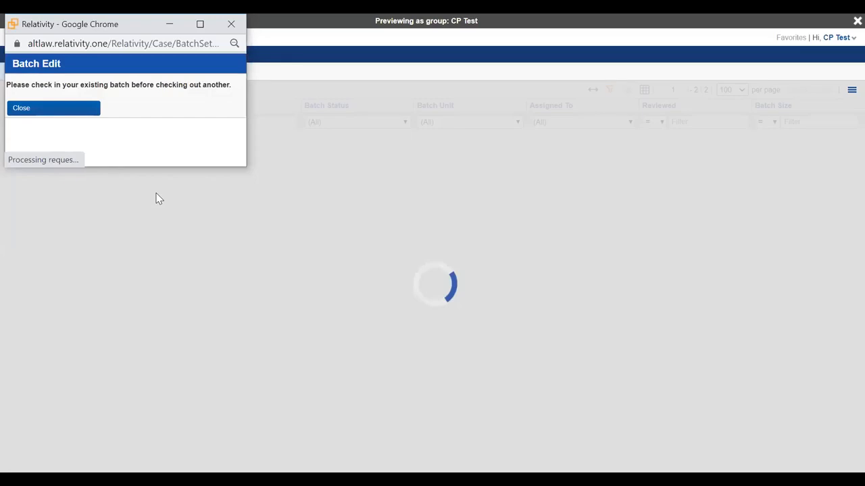
click(21, 107)
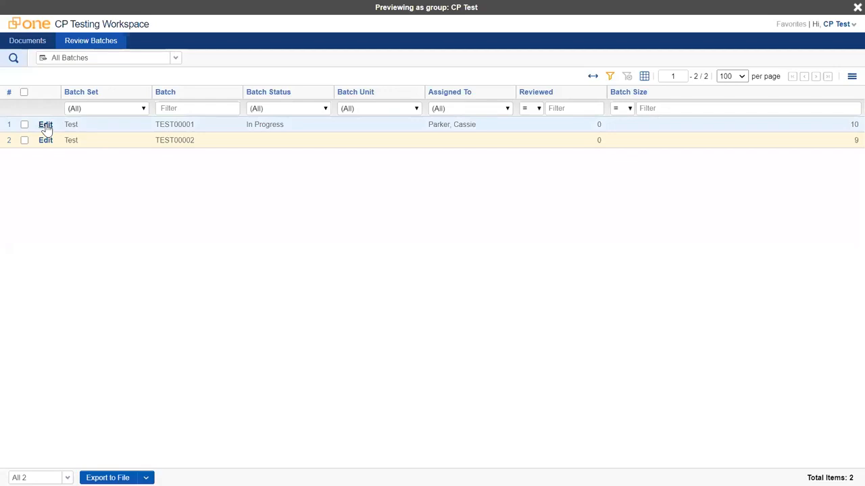
Check in batch TEST00001 as Completed and highlight its Completed status
click(45, 124)
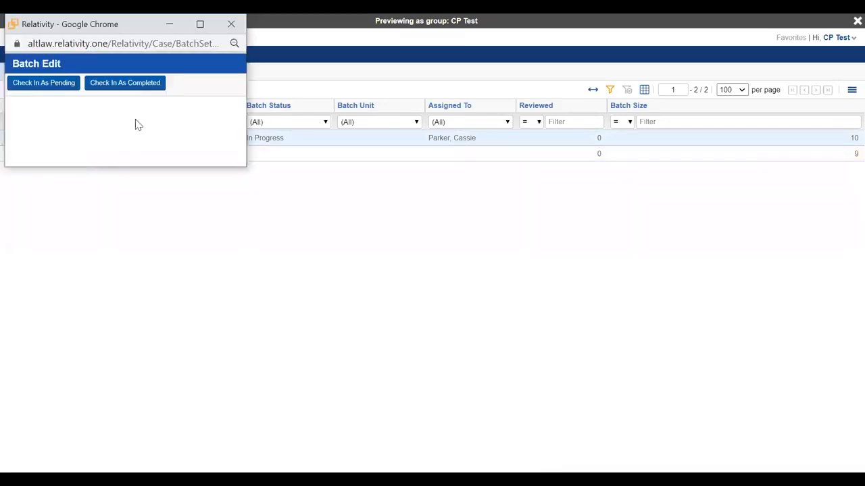
click(124, 82)
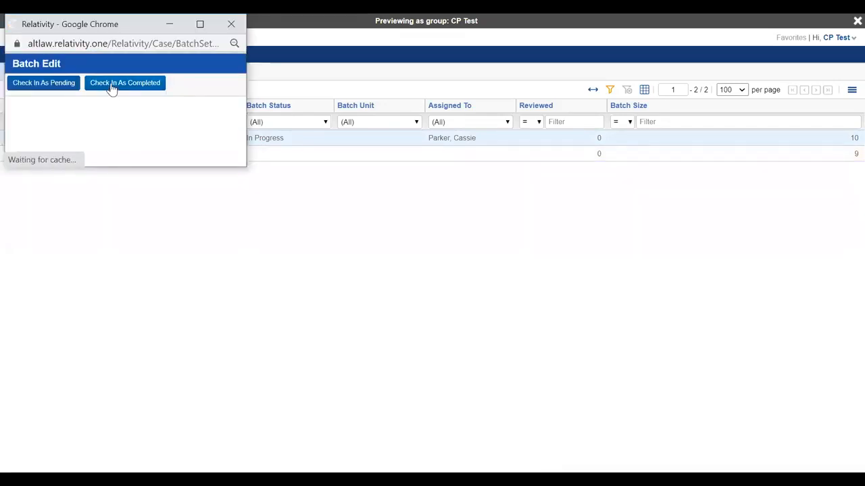
click(125, 82)
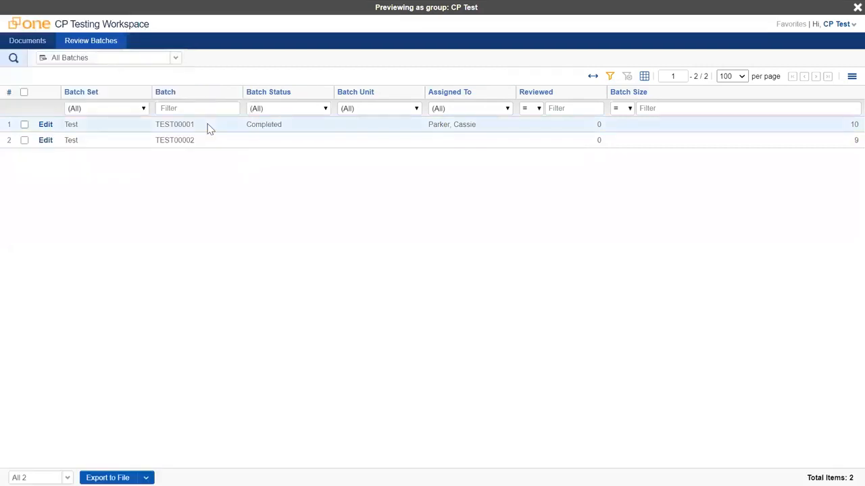
double_click(263, 125)
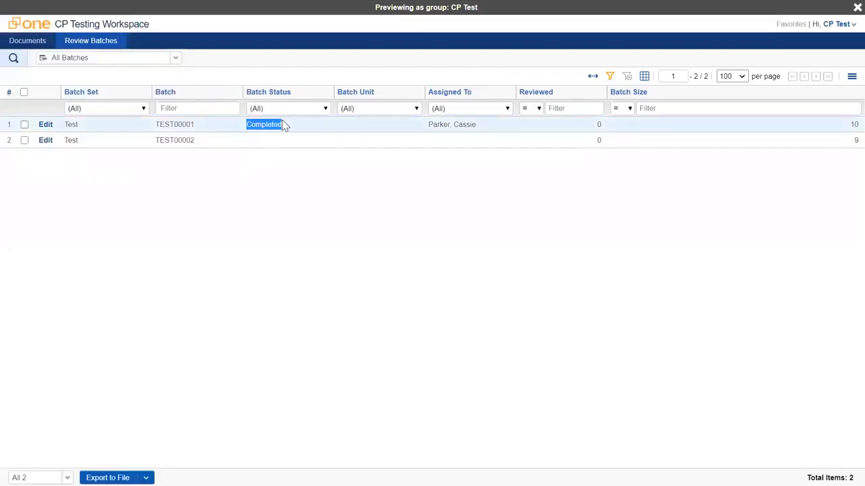